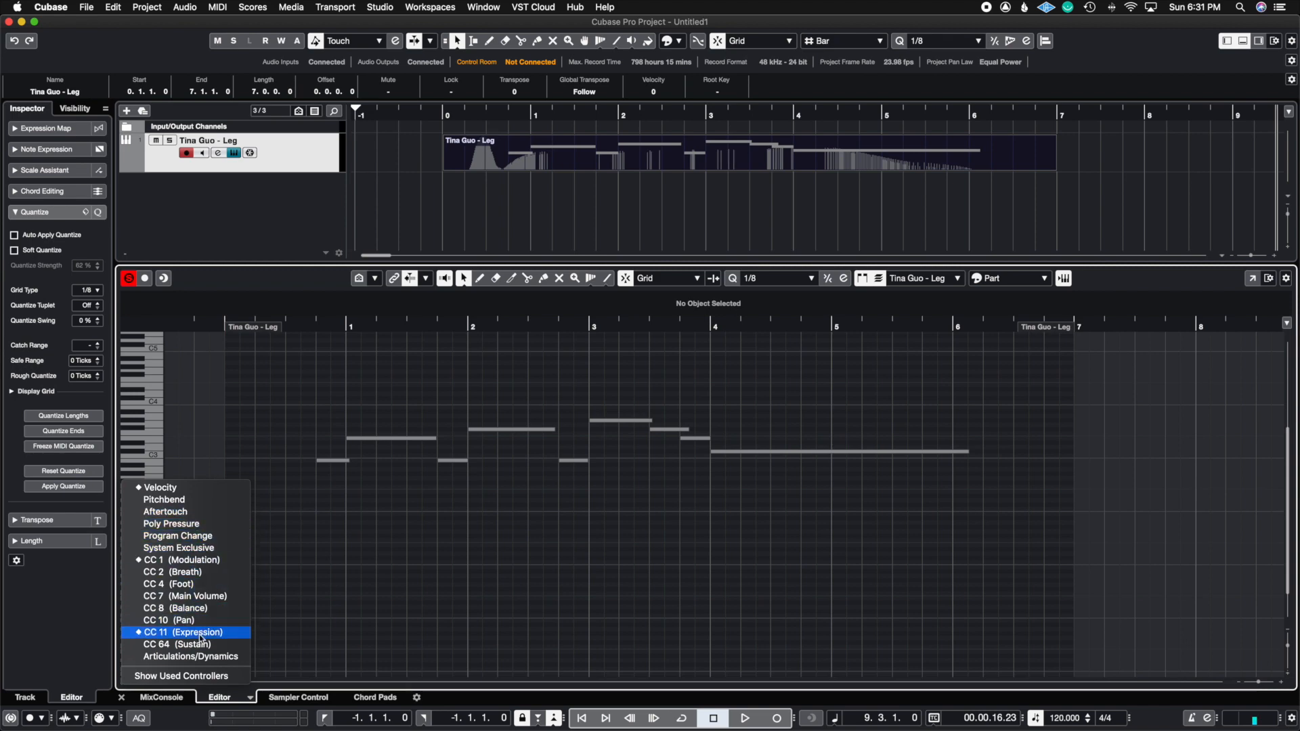
- Display the CC 11 Expression lane showing the cello part's existing swell curve
left_click(182, 632)
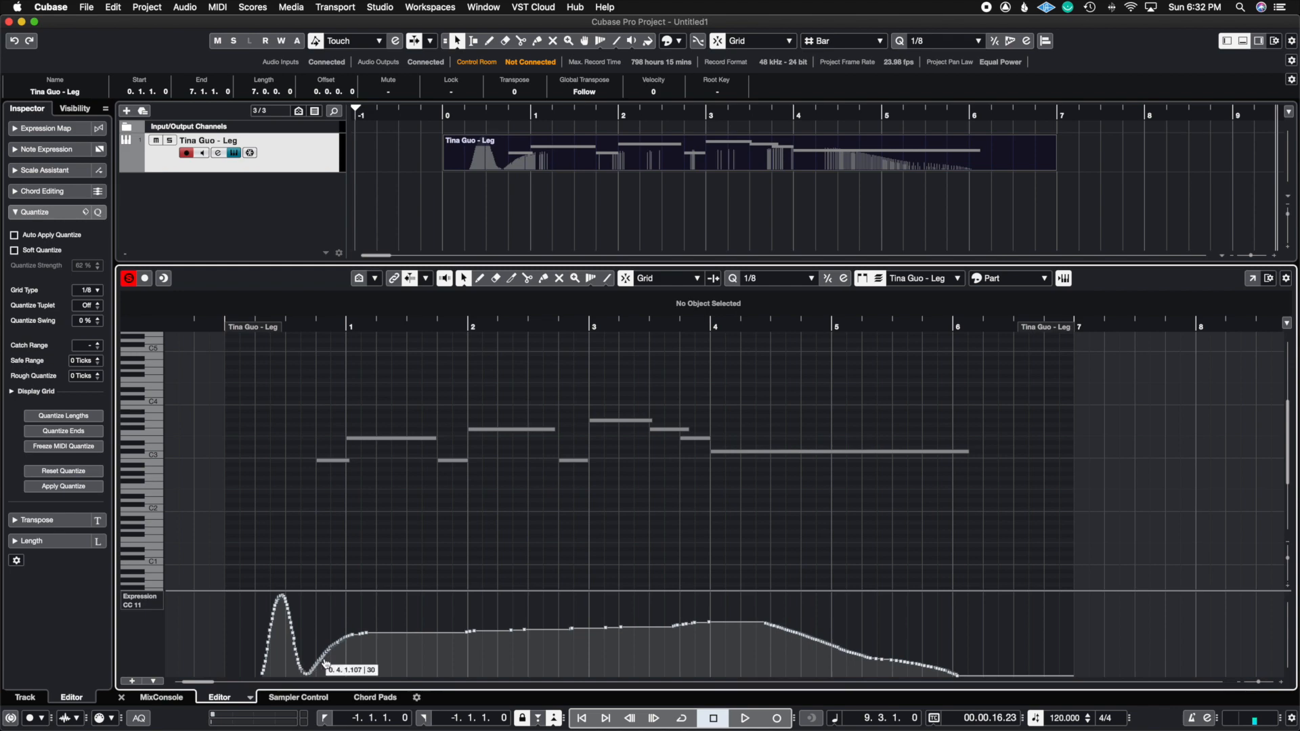
mouse_move(345, 623)
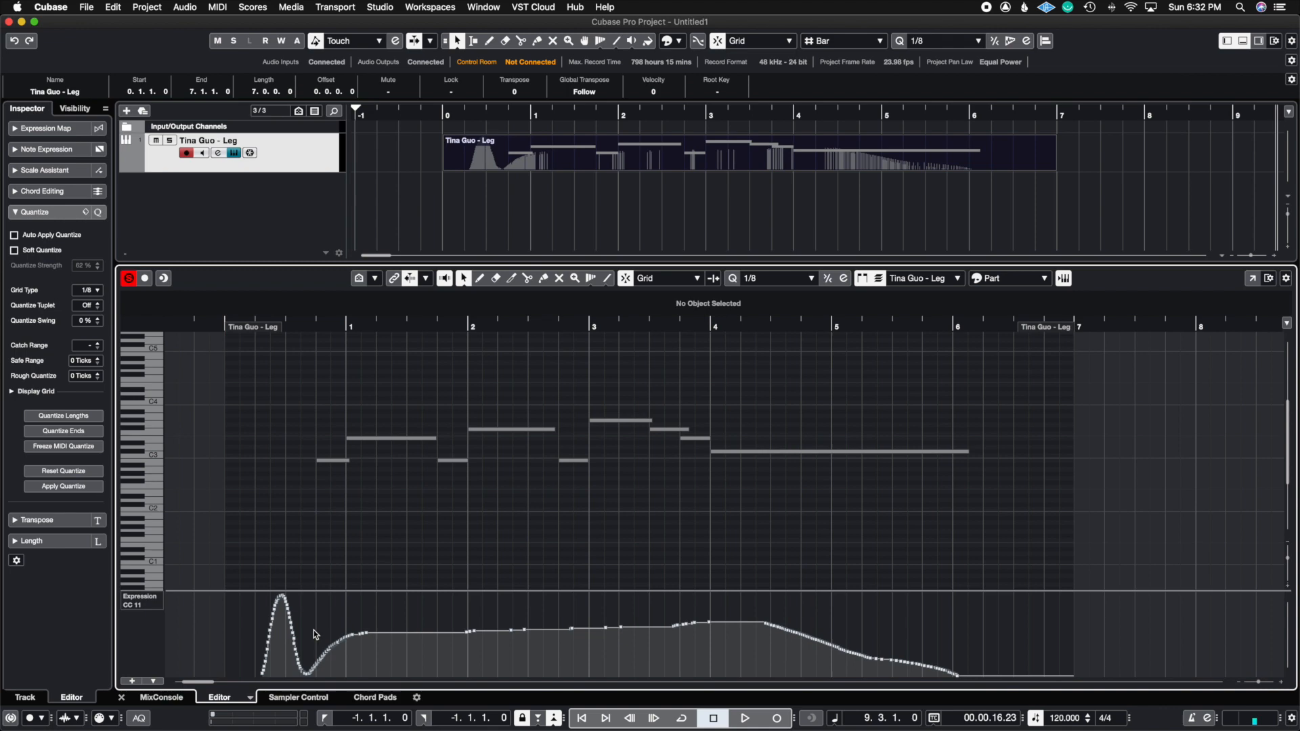
mouse_move(294, 593)
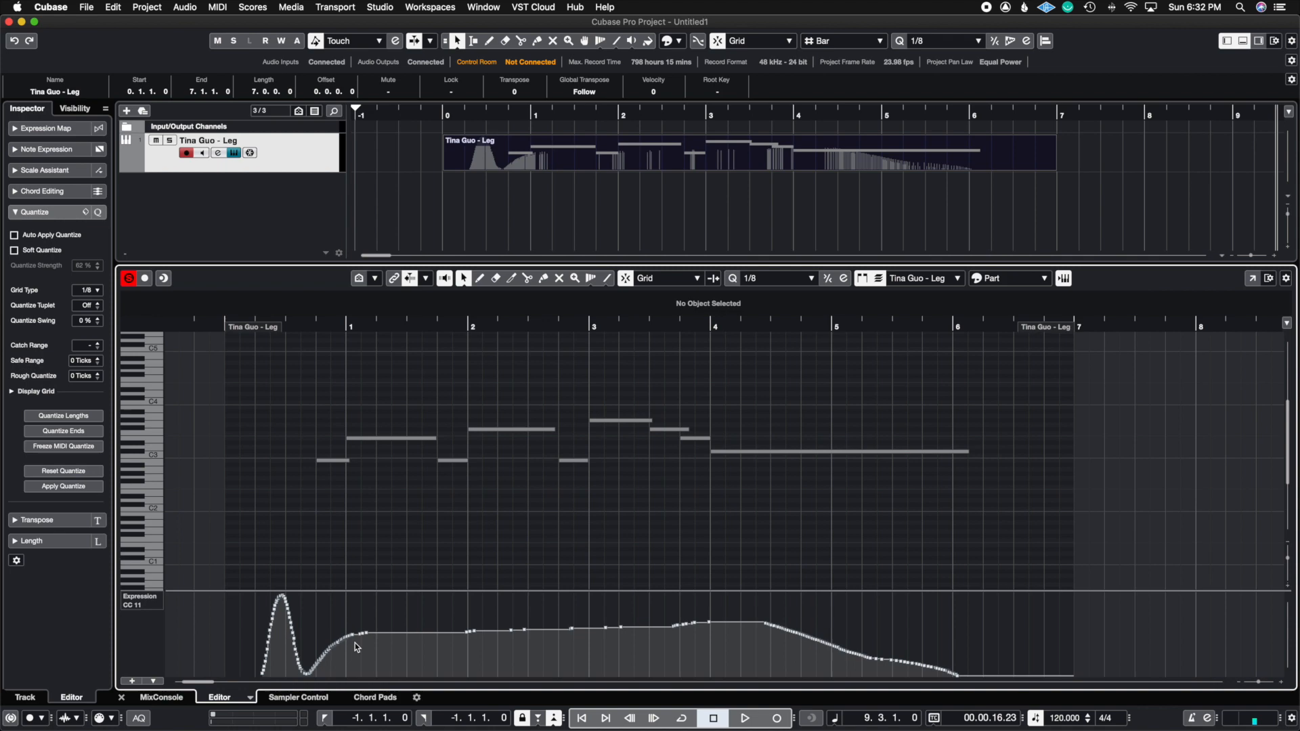
mouse_move(880, 640)
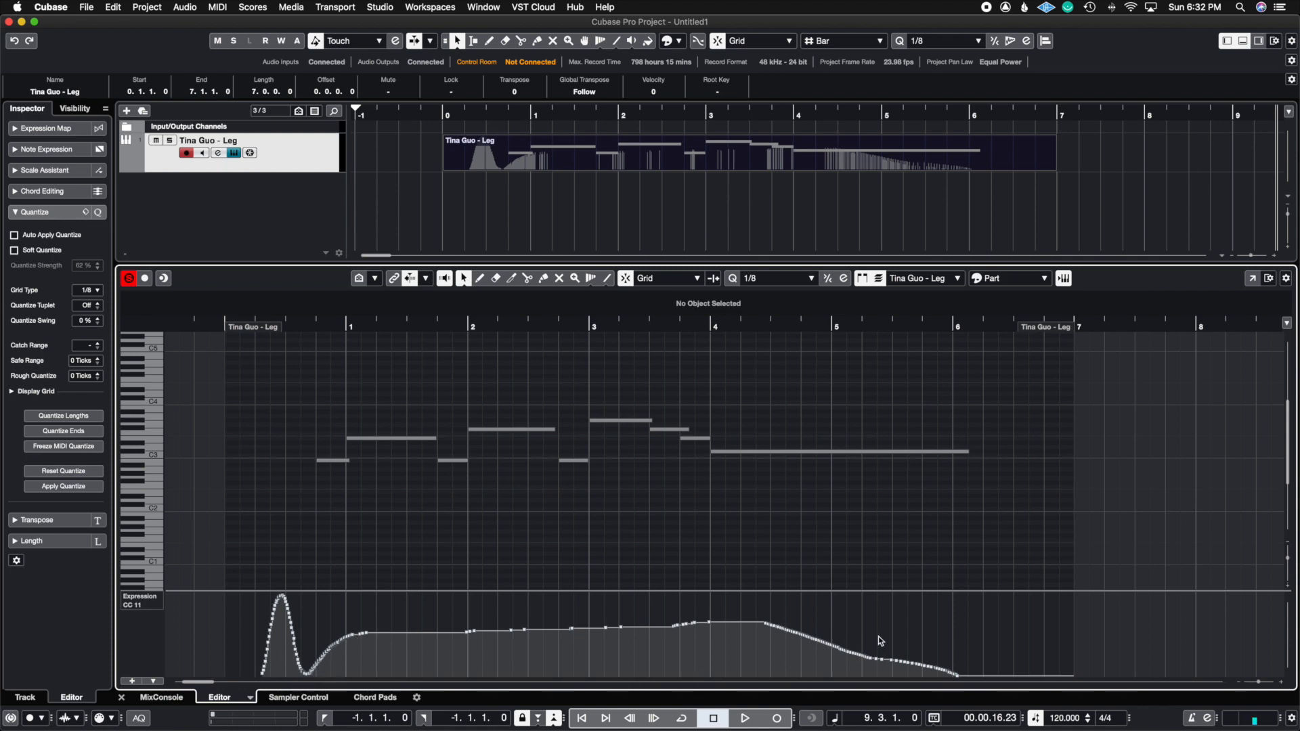
mouse_move(240, 623)
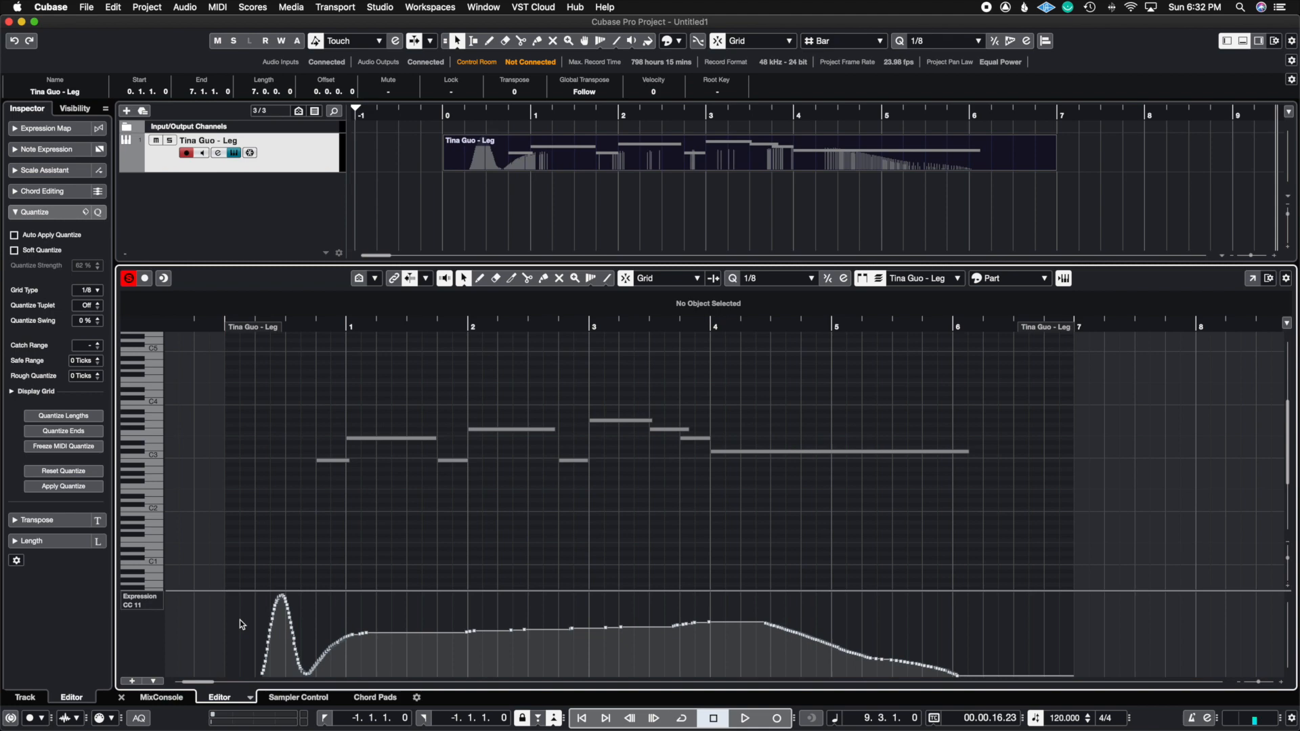
left_click_drag(239, 624, 317, 666)
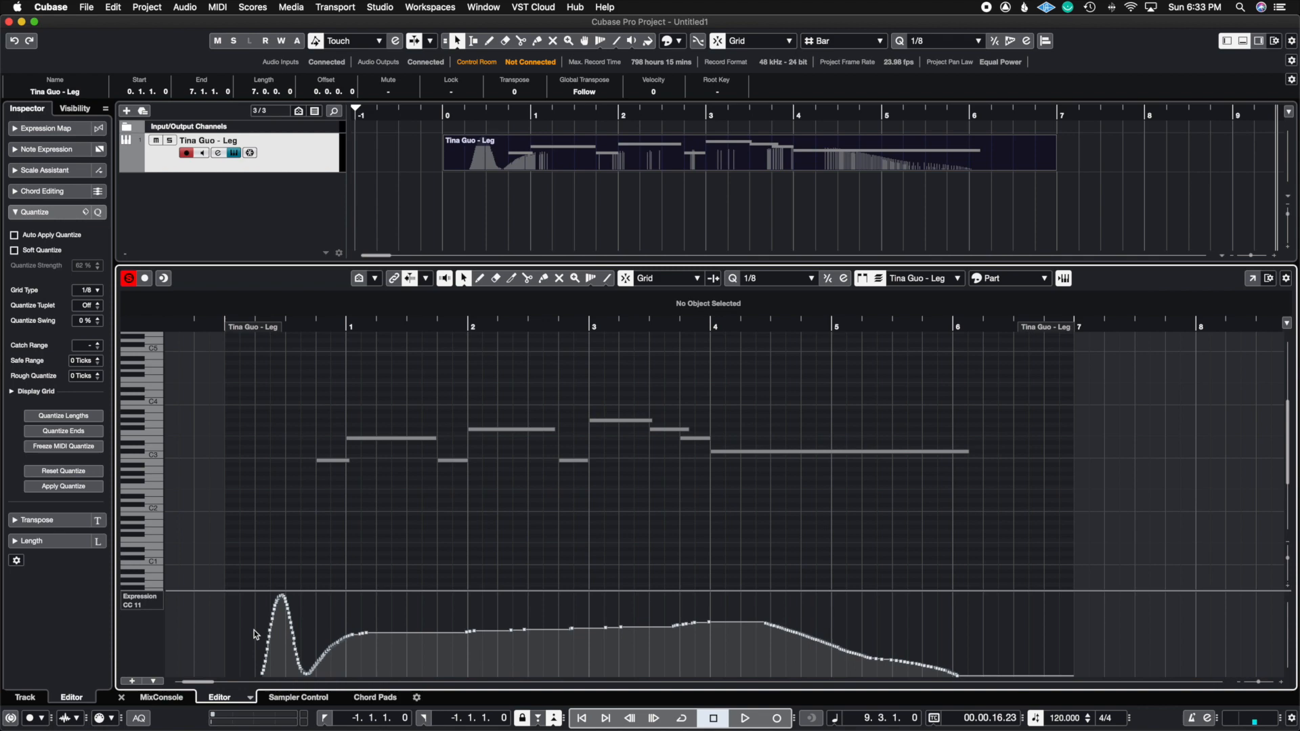
mouse_move(249, 621)
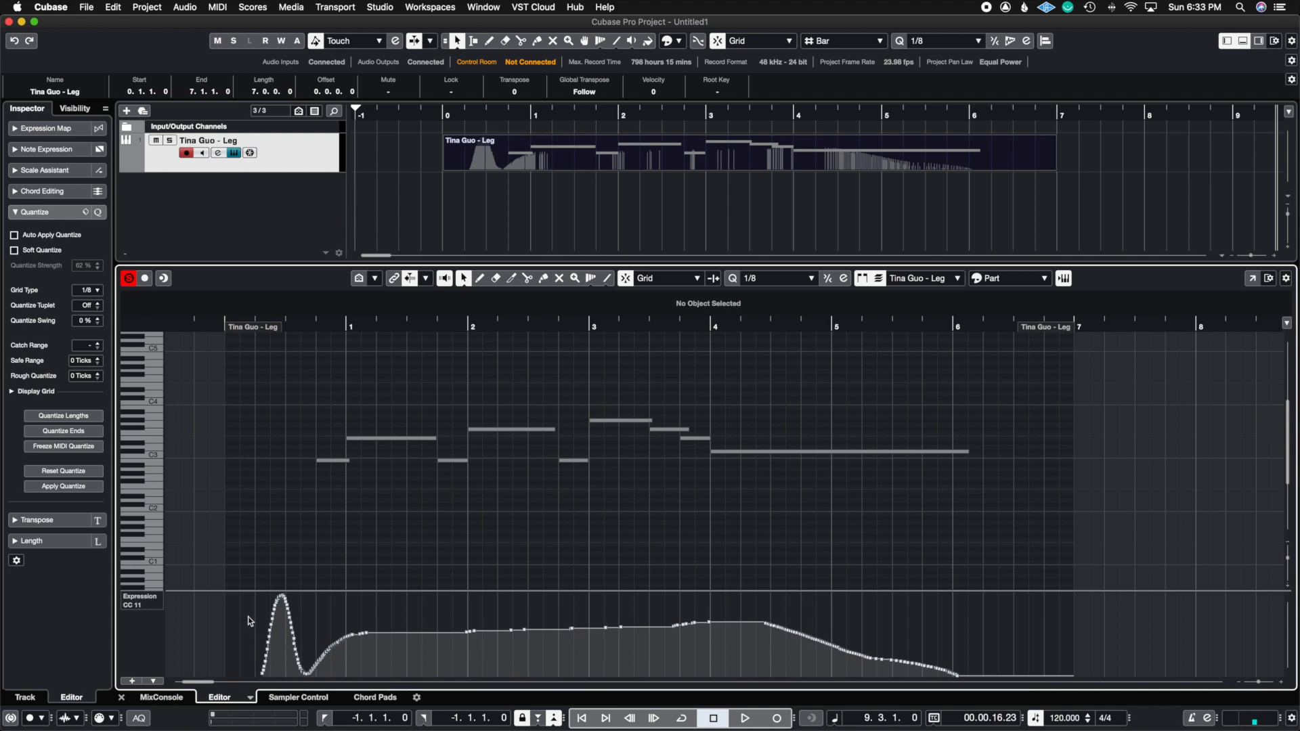
- Select all existing CC 11 events using the Expression lane's Select All Events command
left_click(280, 601)
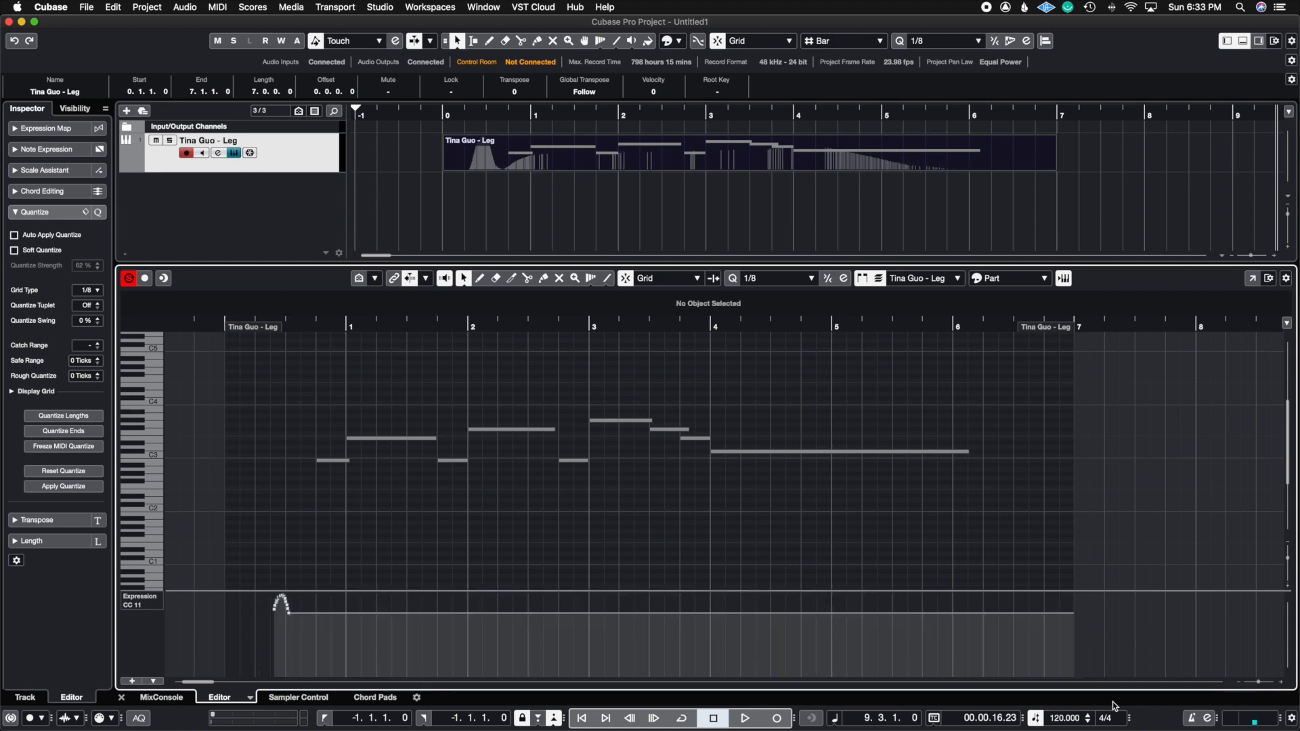
left_click(280, 630)
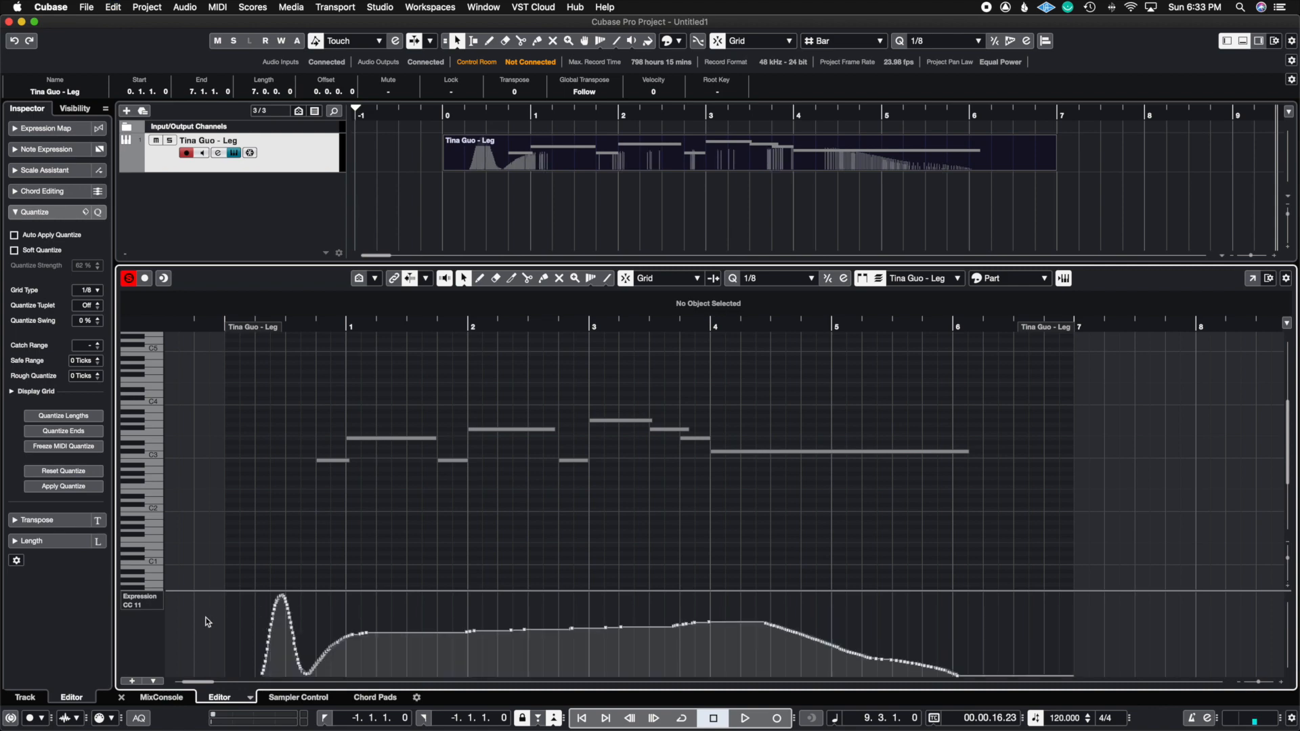
mouse_move(152, 611)
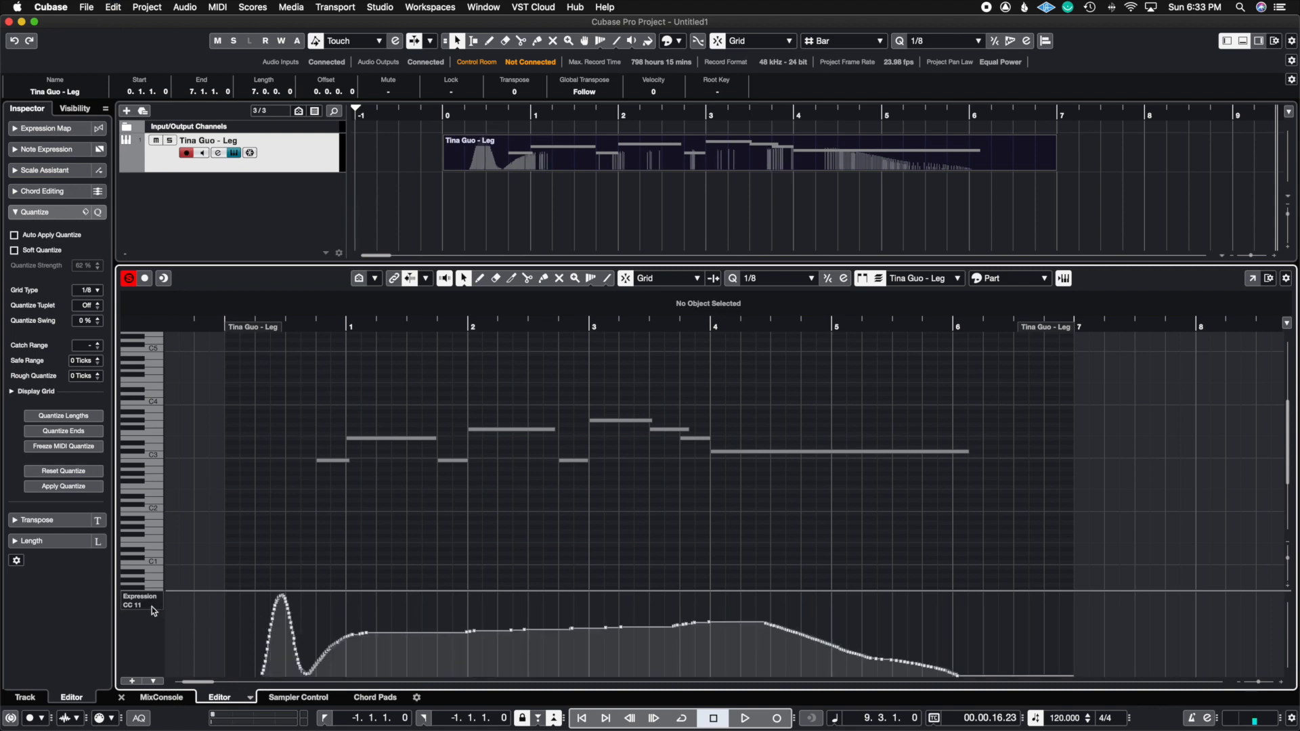
right_click(153, 611)
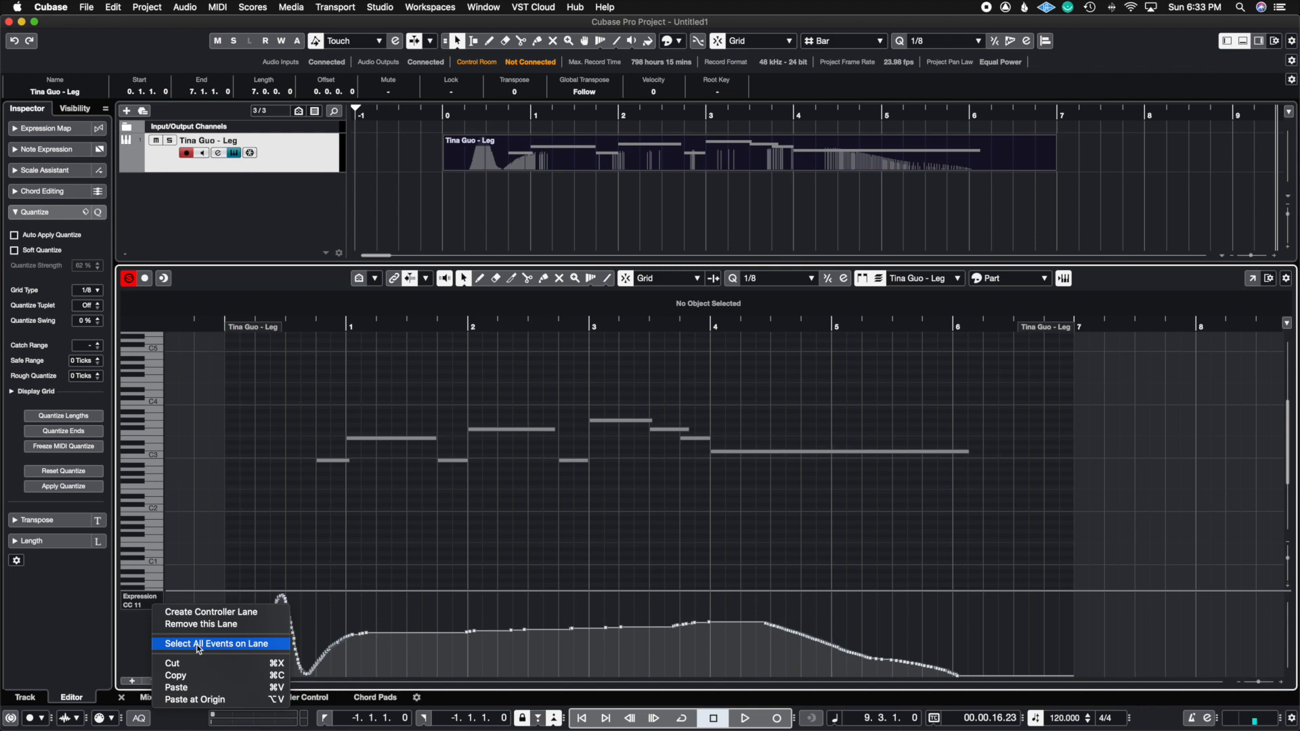
left_click(217, 643)
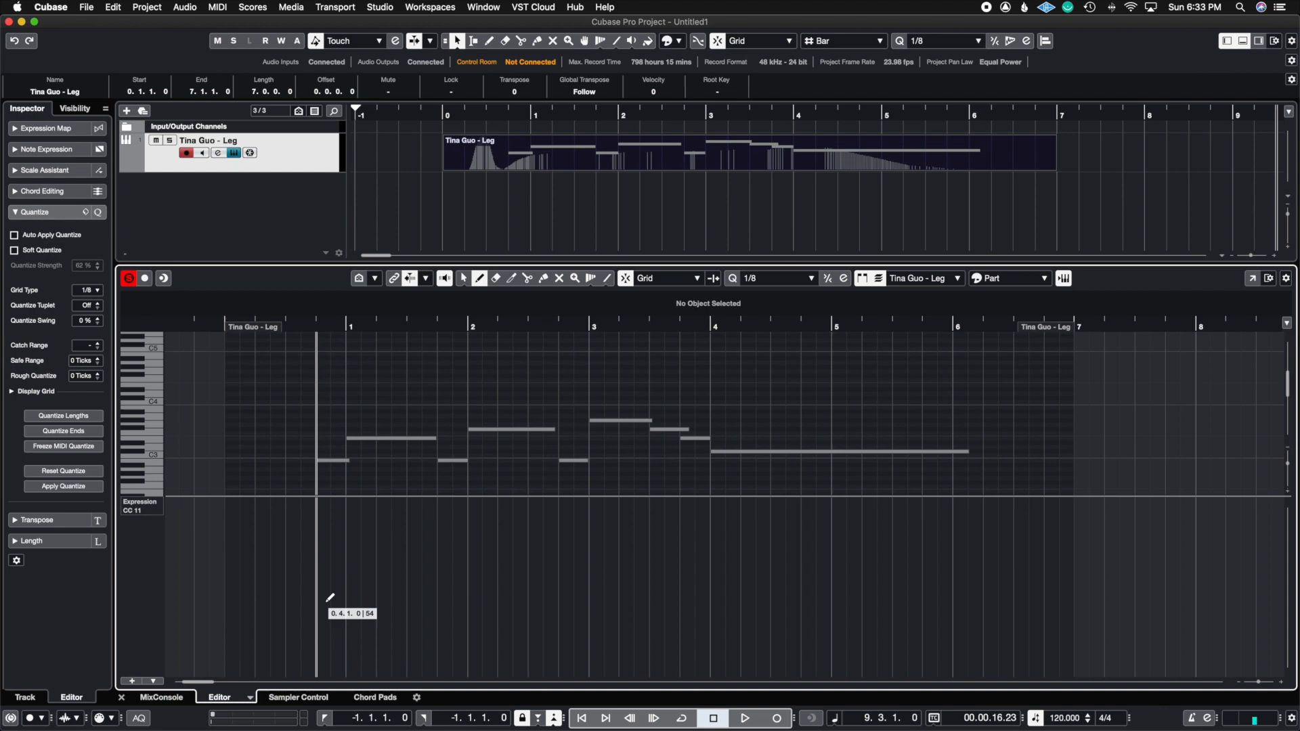
mouse_move(268, 603)
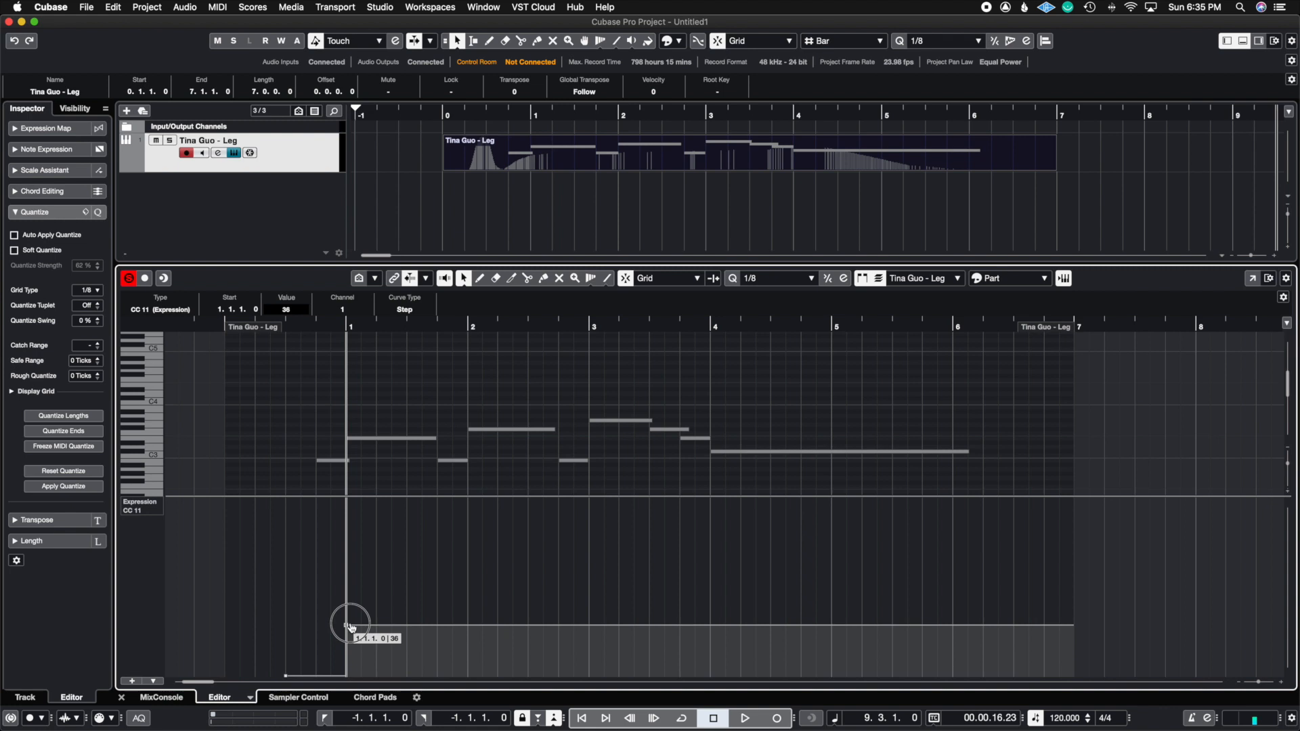
- Raise the starting Expression point at bar 1 to value 40
left_click_drag(348, 623, 348, 617)
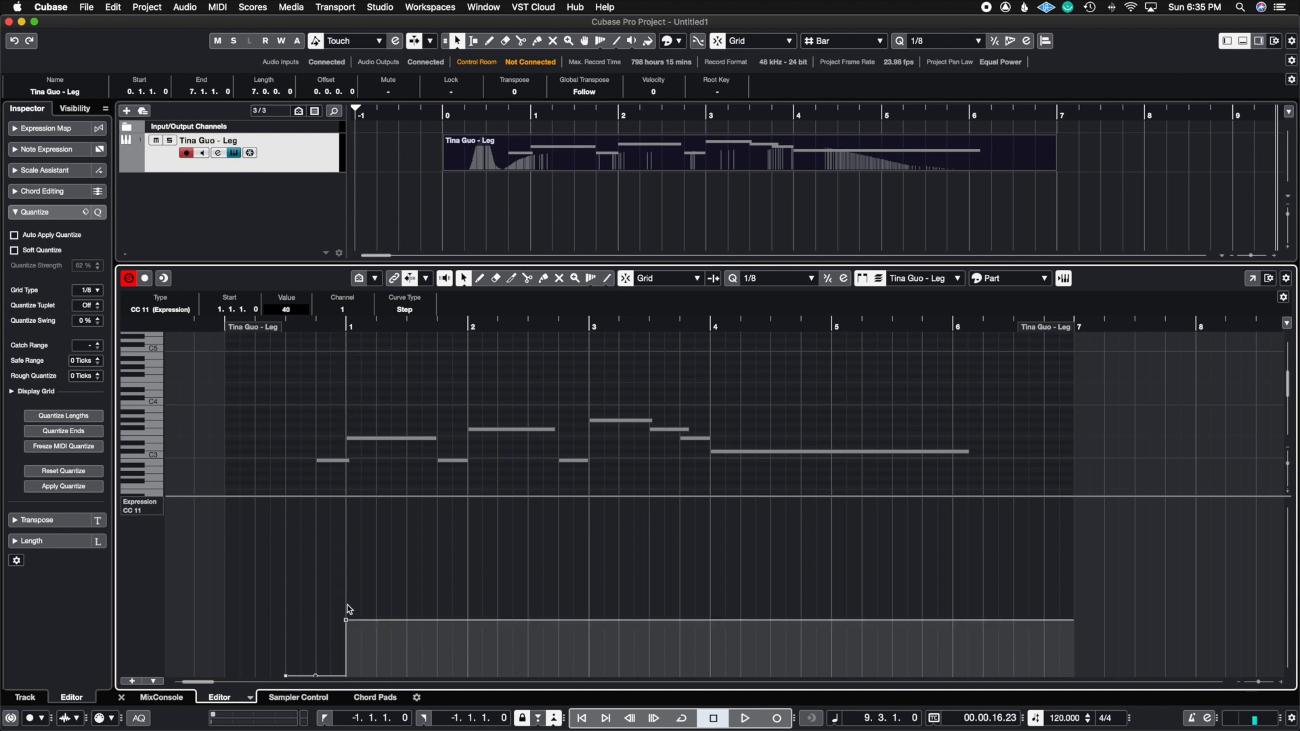
mouse_move(562, 193)
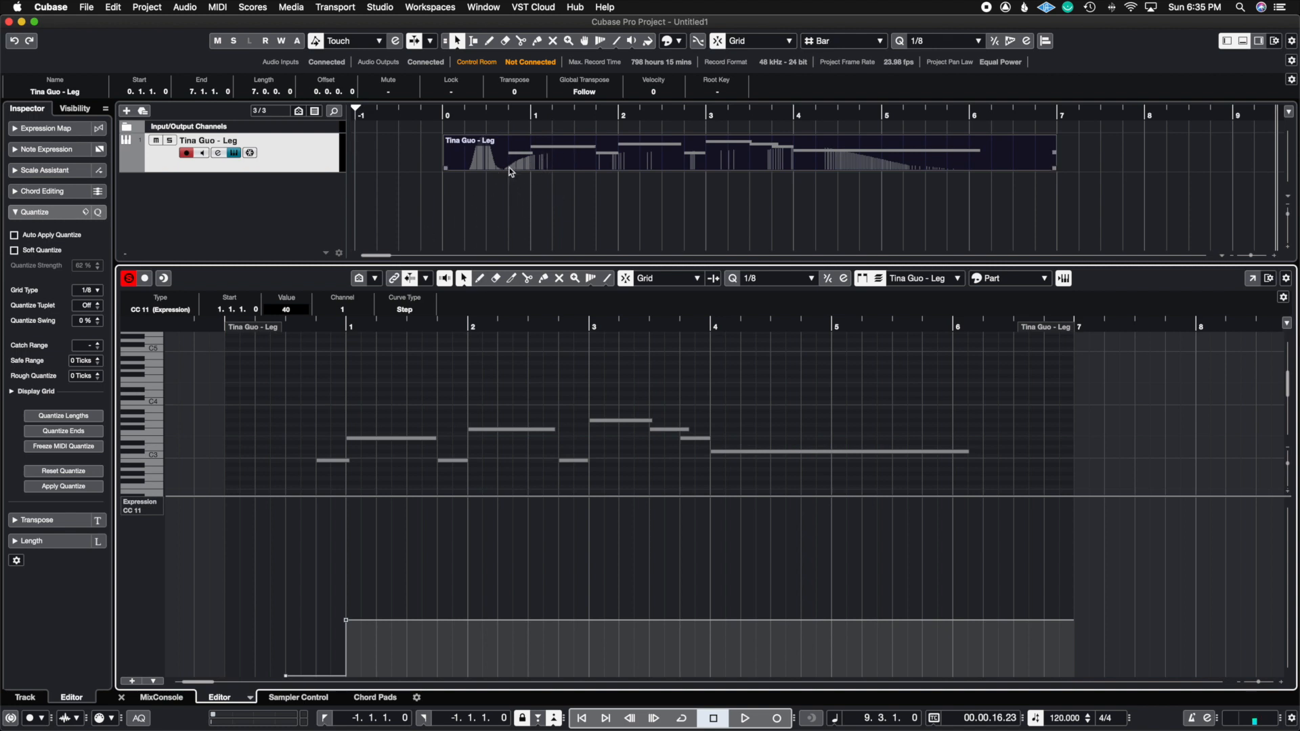
mouse_move(522, 166)
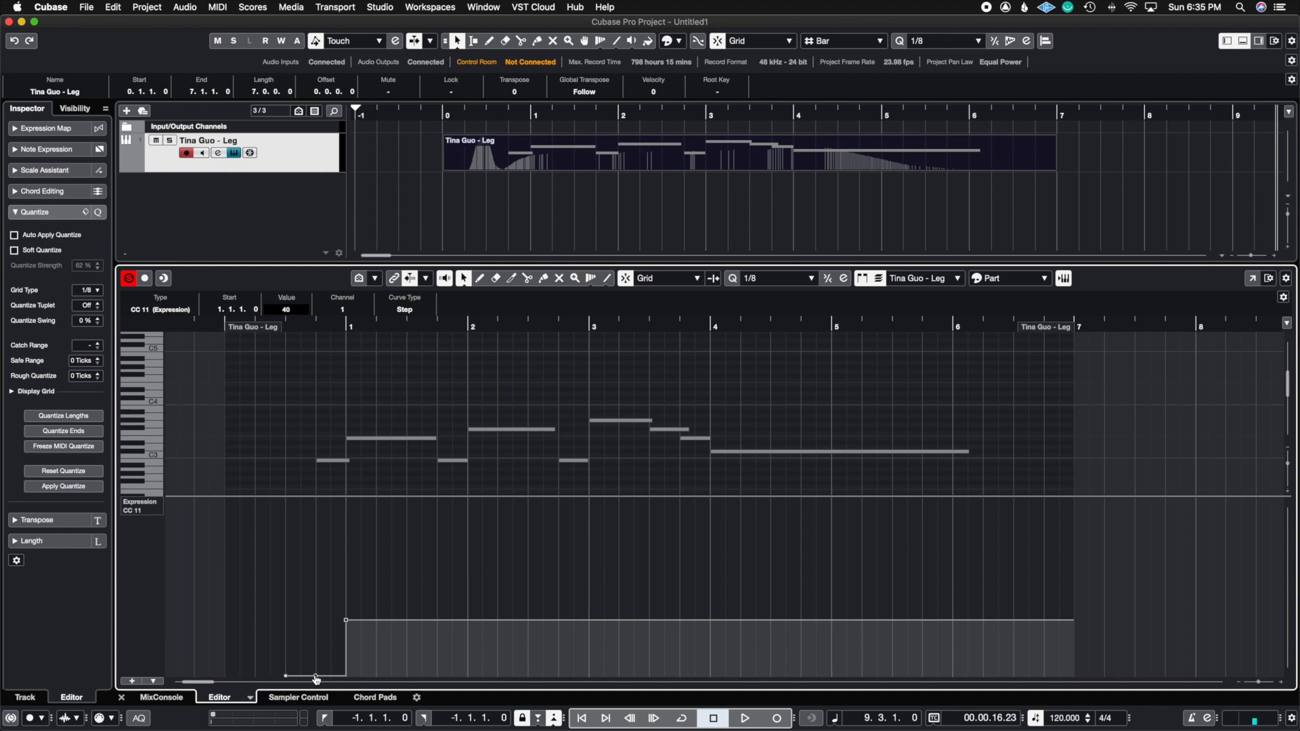
mouse_move(433, 496)
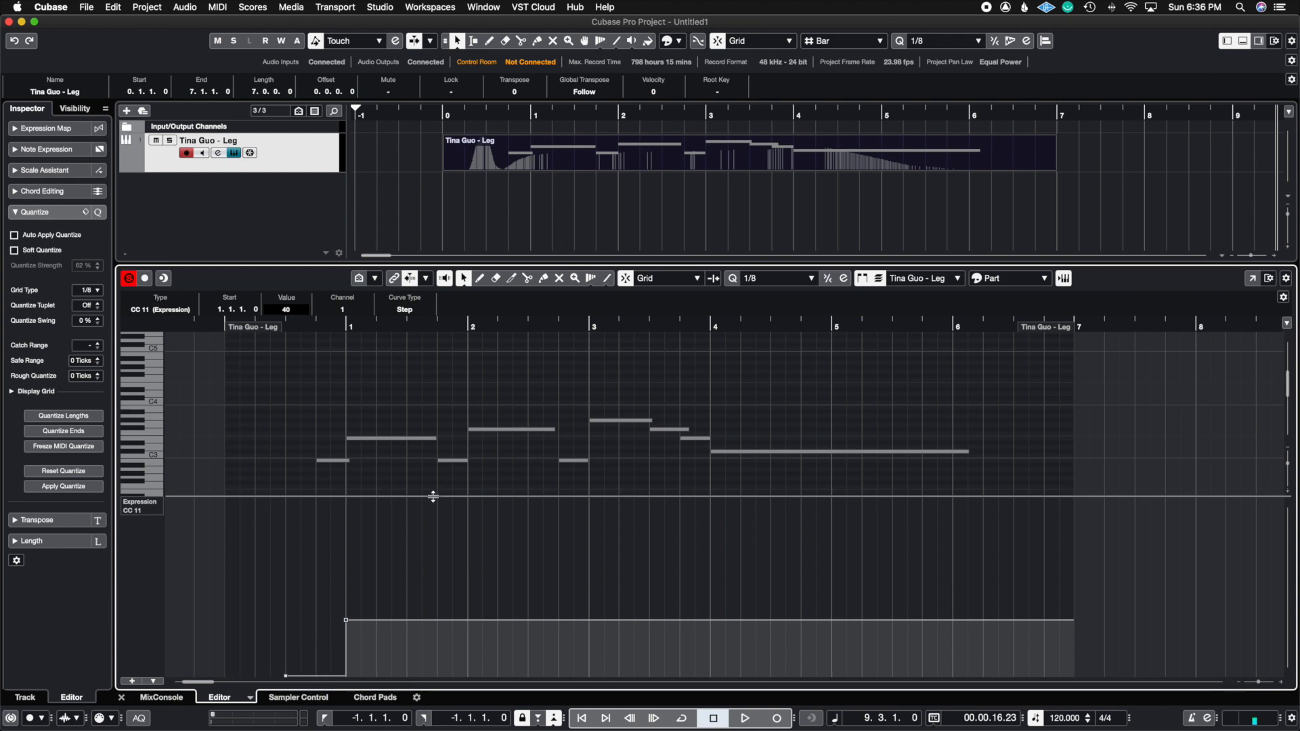
mouse_move(403, 605)
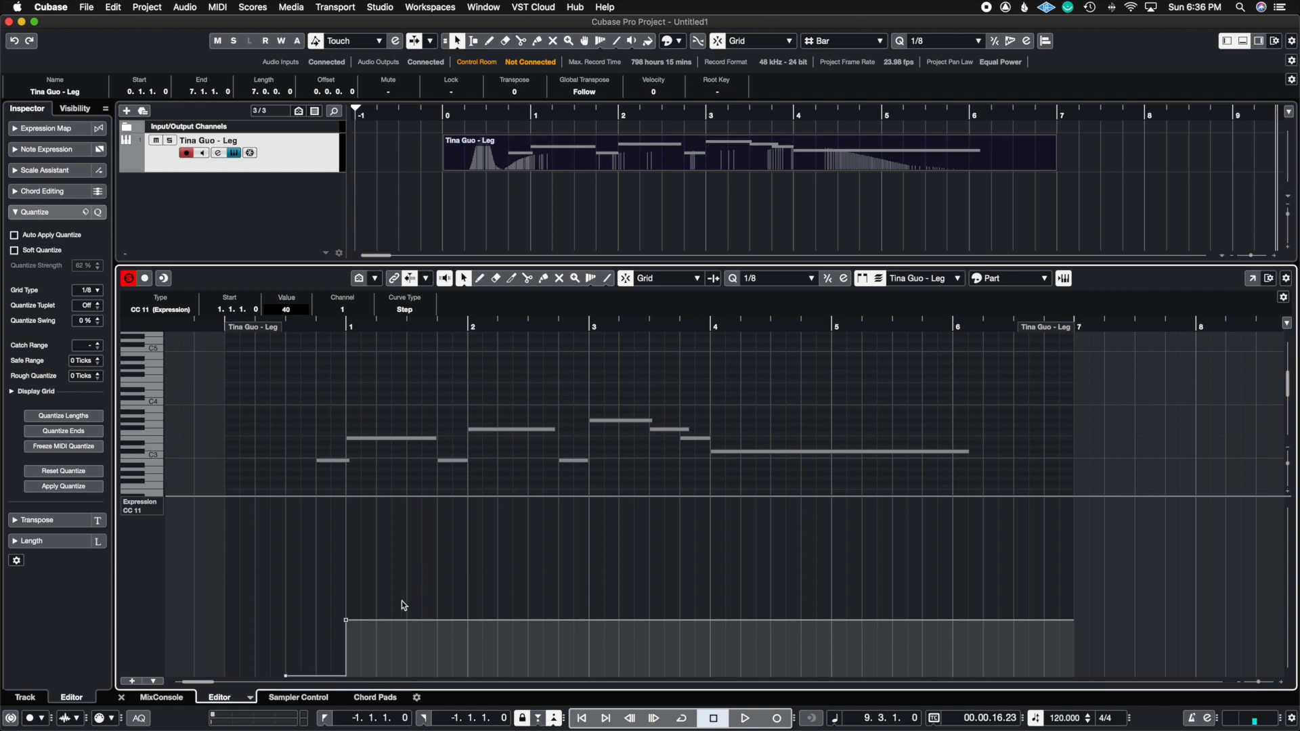
mouse_move(317, 677)
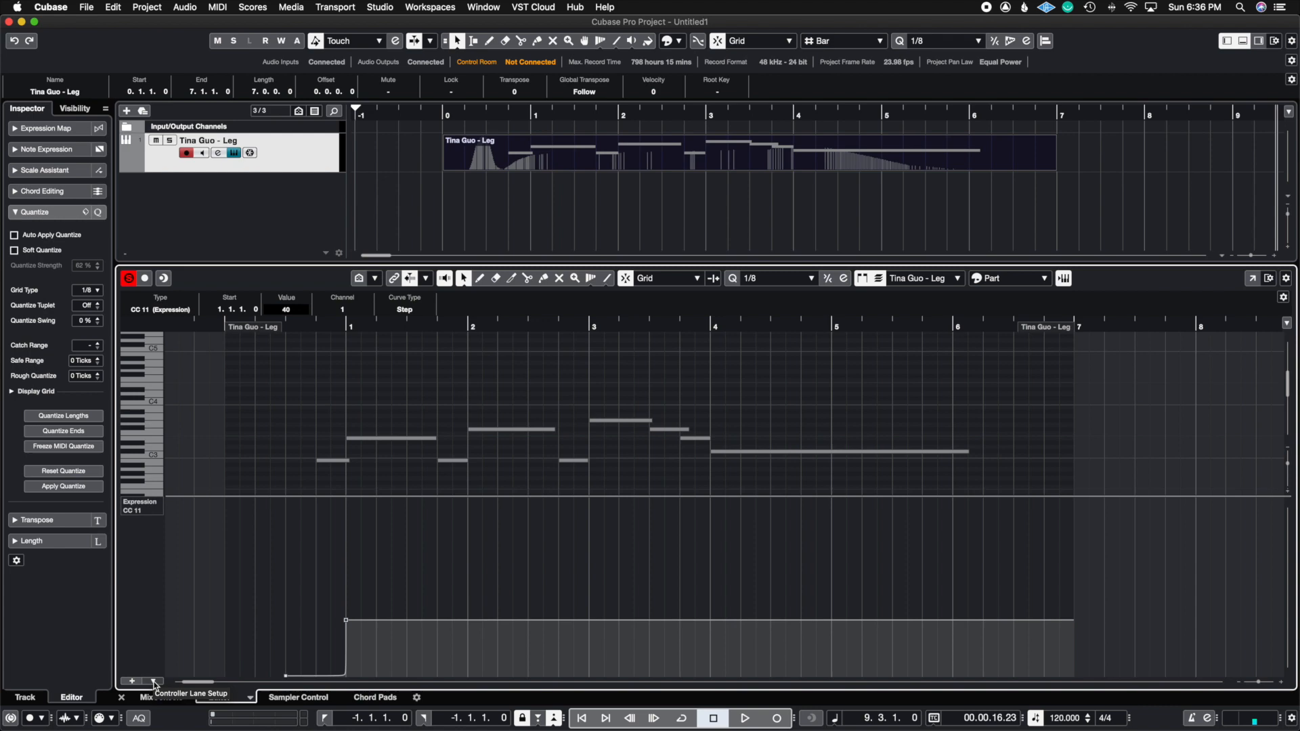
- Set Type of New Controller Events to Ramp in the controller lane options
left_click(152, 681)
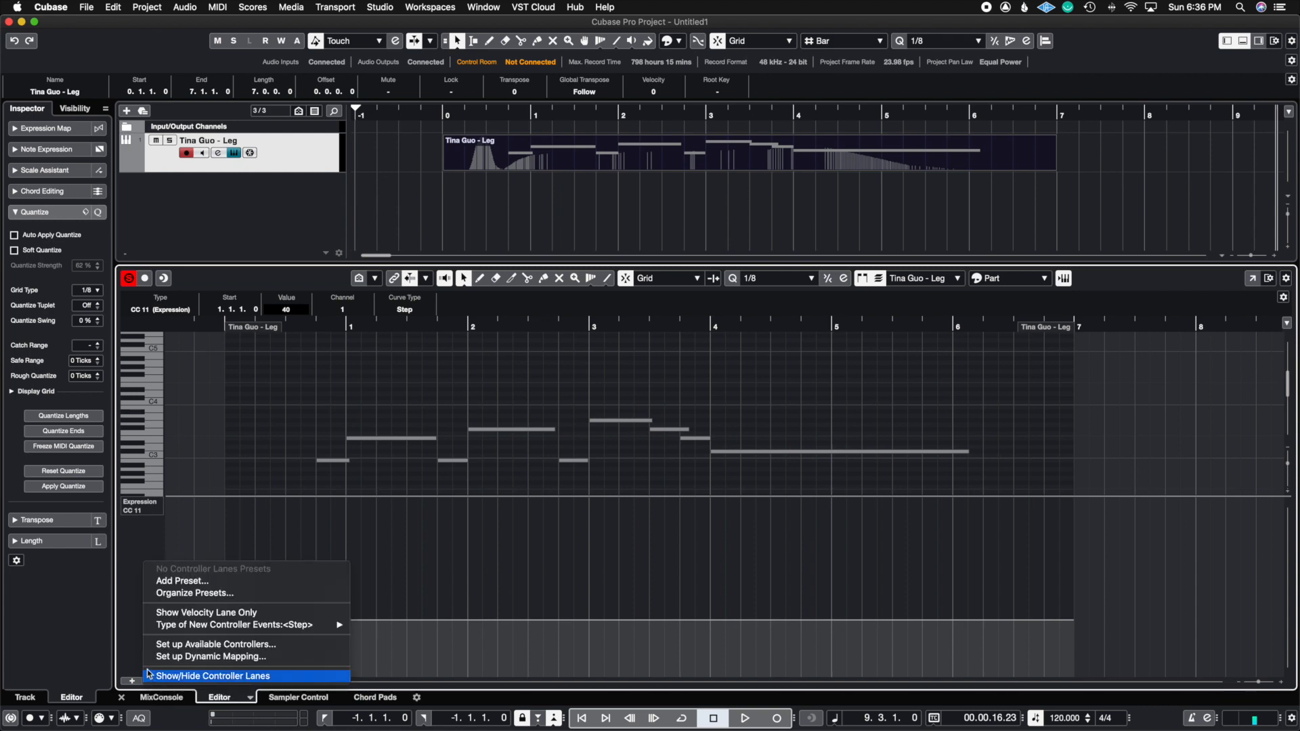
mouse_move(232, 624)
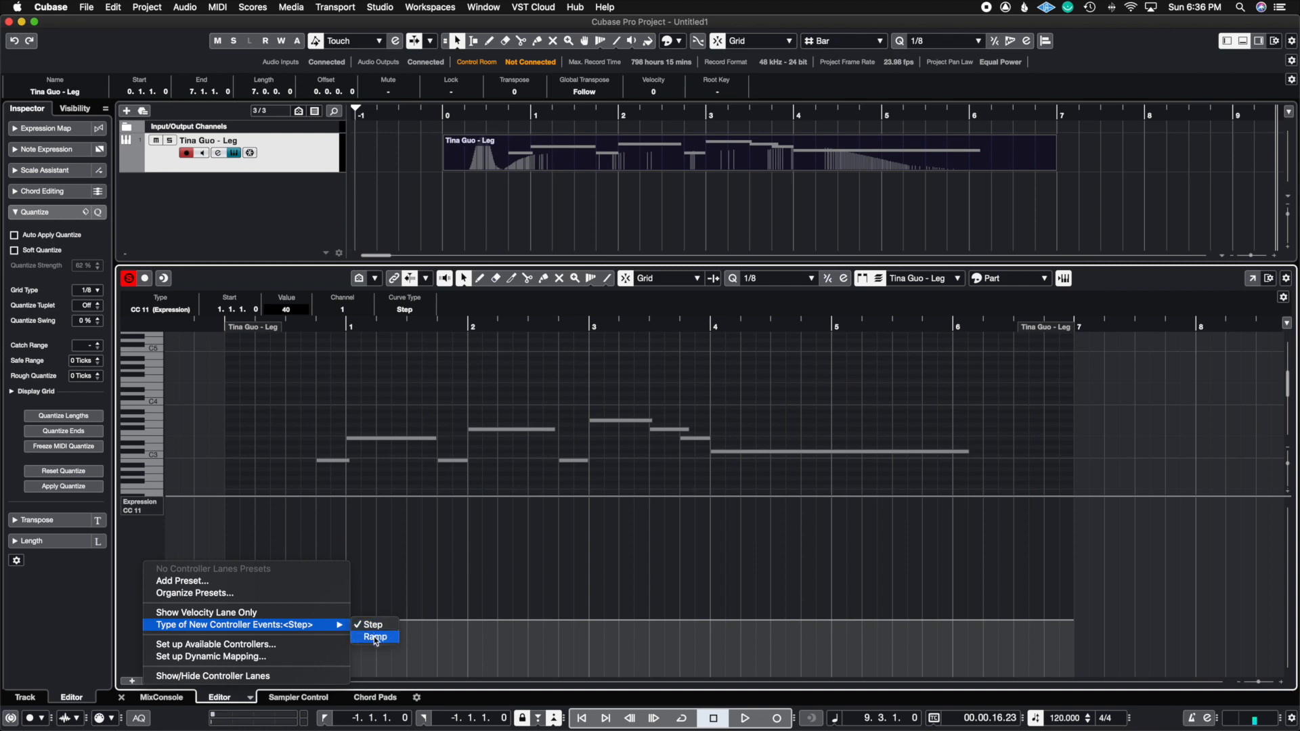
left_click(374, 636)
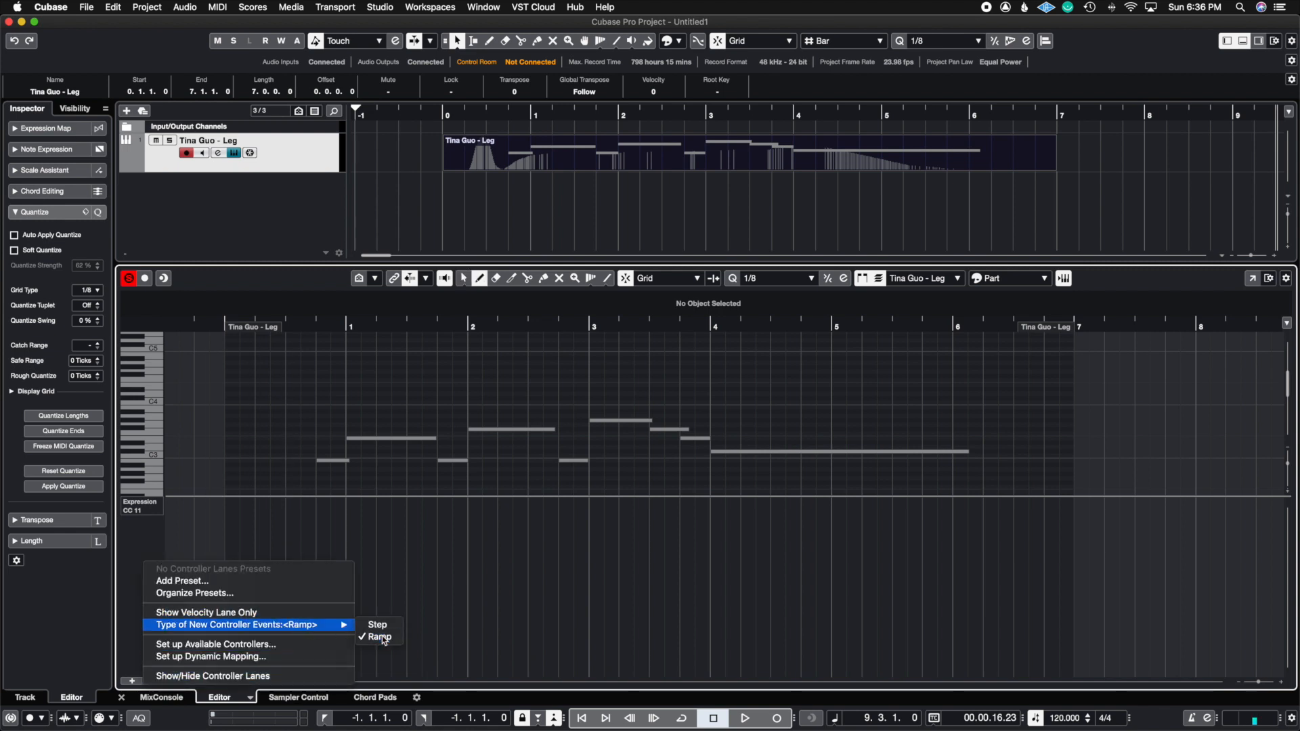
left_click(380, 636)
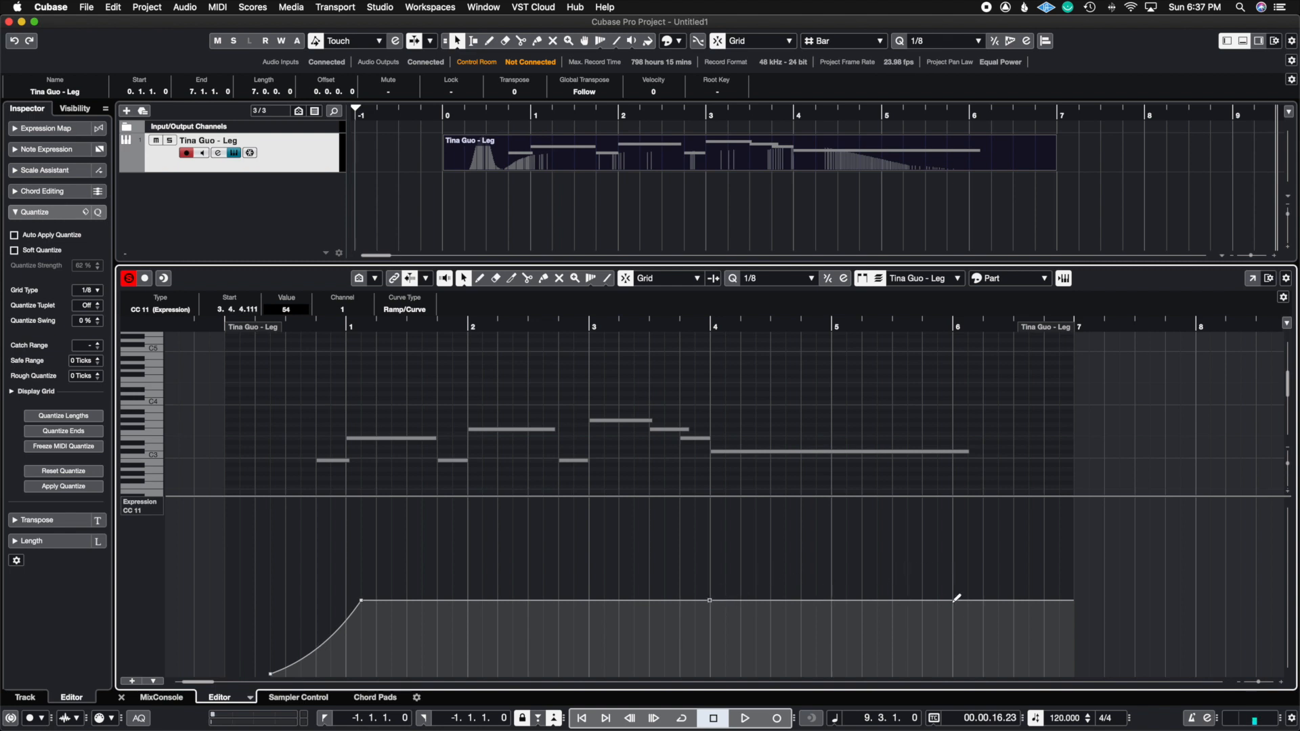
- Draw the fade-out ramp down to 0 at bar 6 and bend it into a rounded curve
left_click_drag(709, 600, 958, 683)
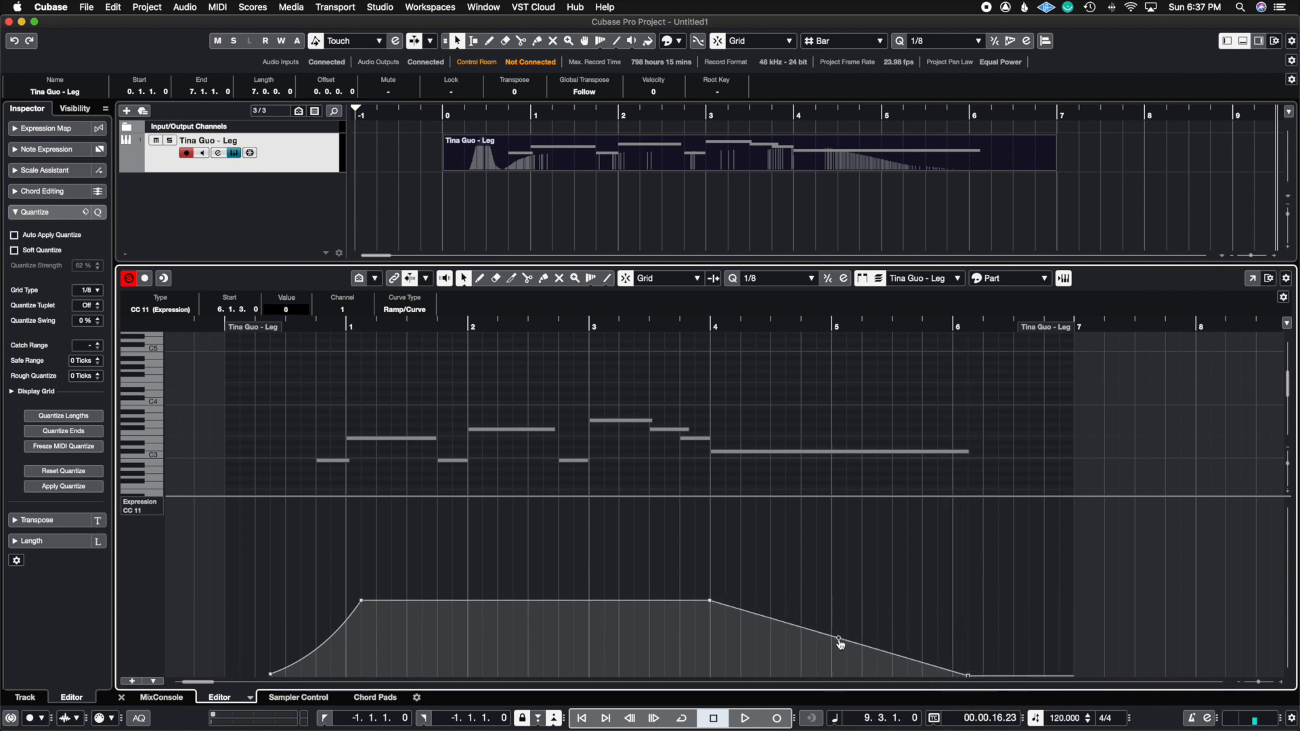
left_click_drag(839, 644, 843, 624)
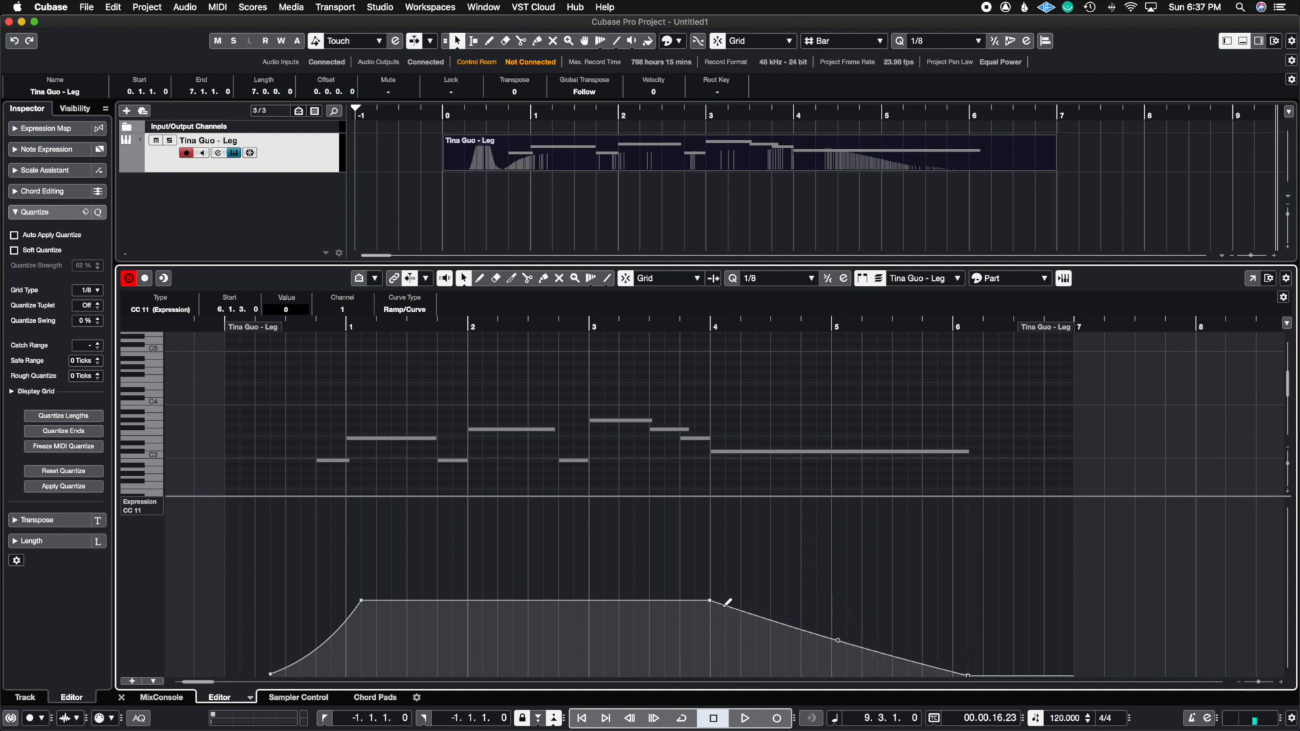
mouse_move(838, 639)
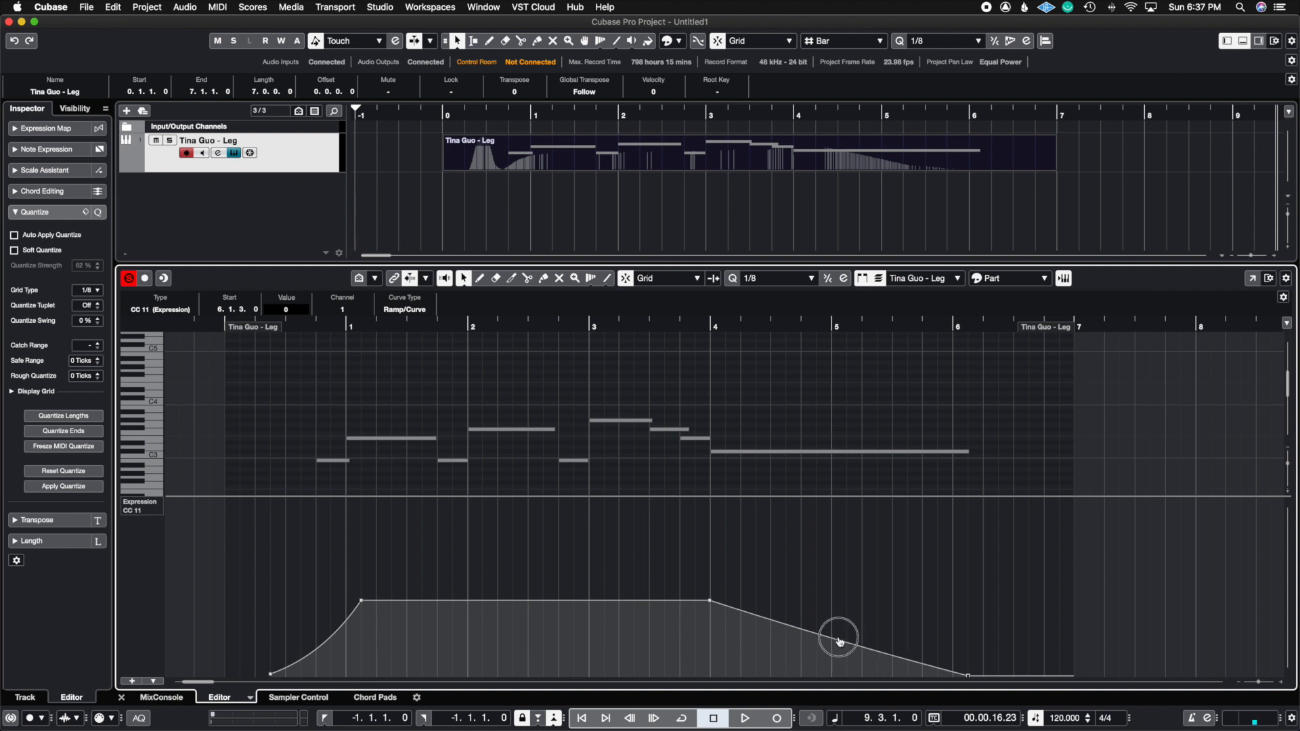
left_click_drag(839, 641, 839, 620)
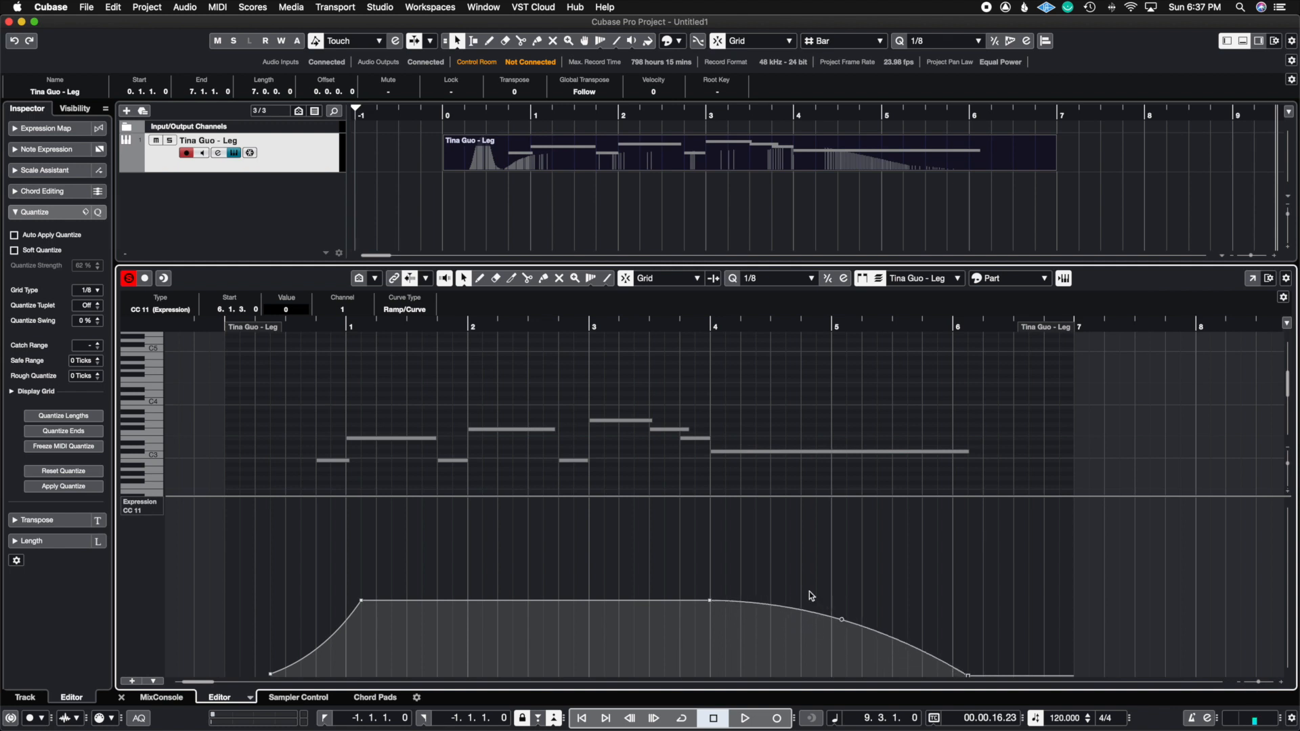
mouse_move(788, 576)
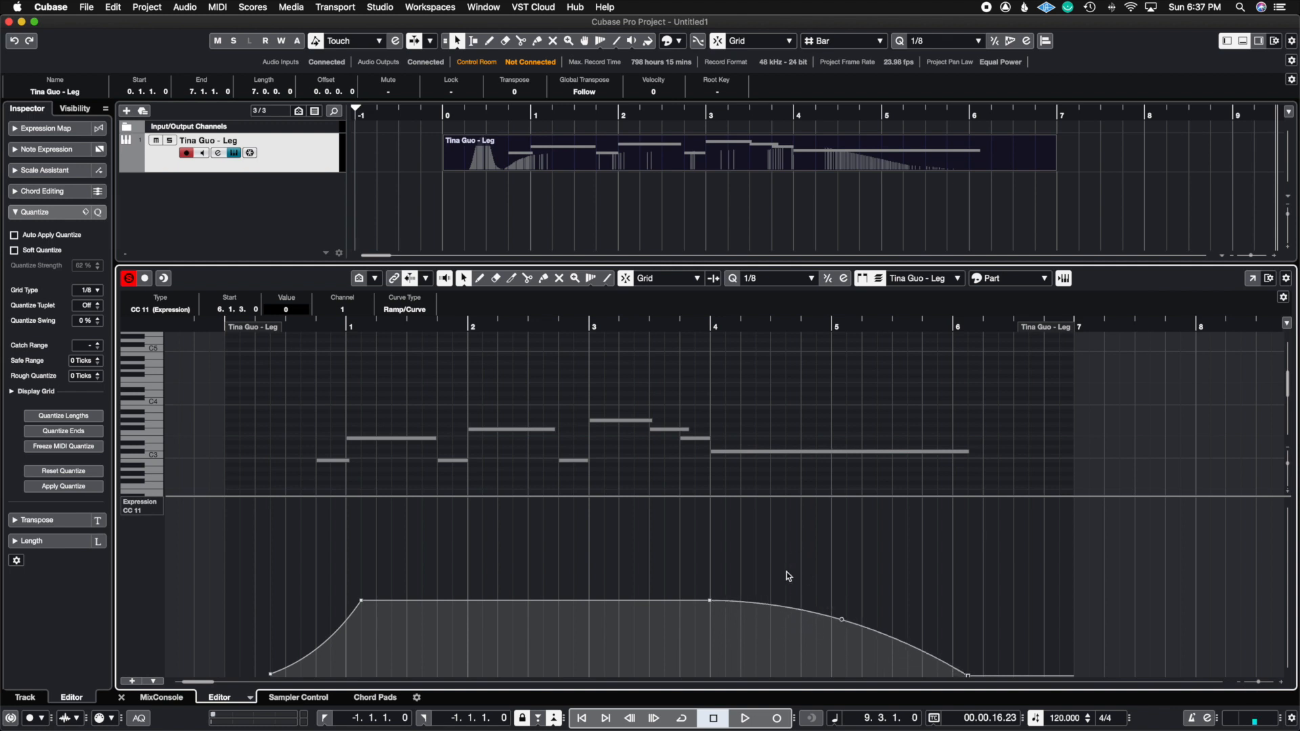
mouse_move(831, 533)
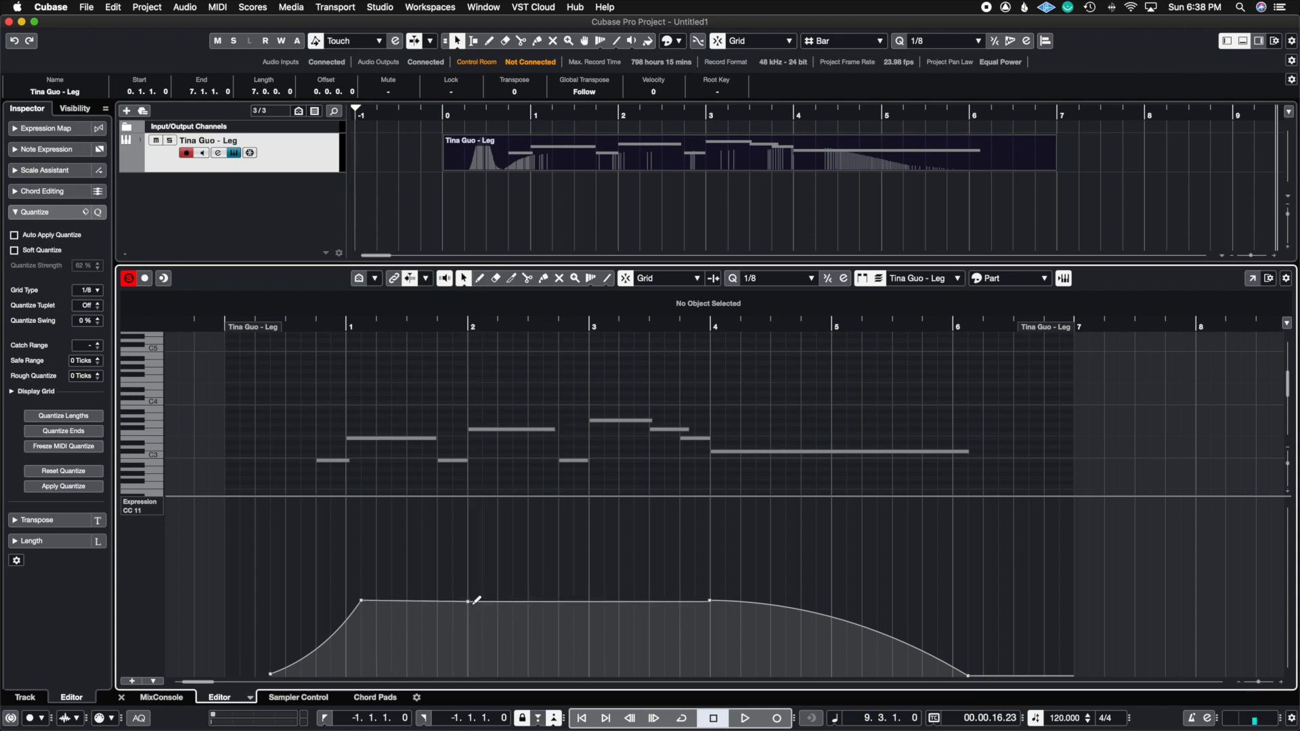
- Add a step-type point at bar 2 on the flat sustain, checking its curve type
left_click(468, 601)
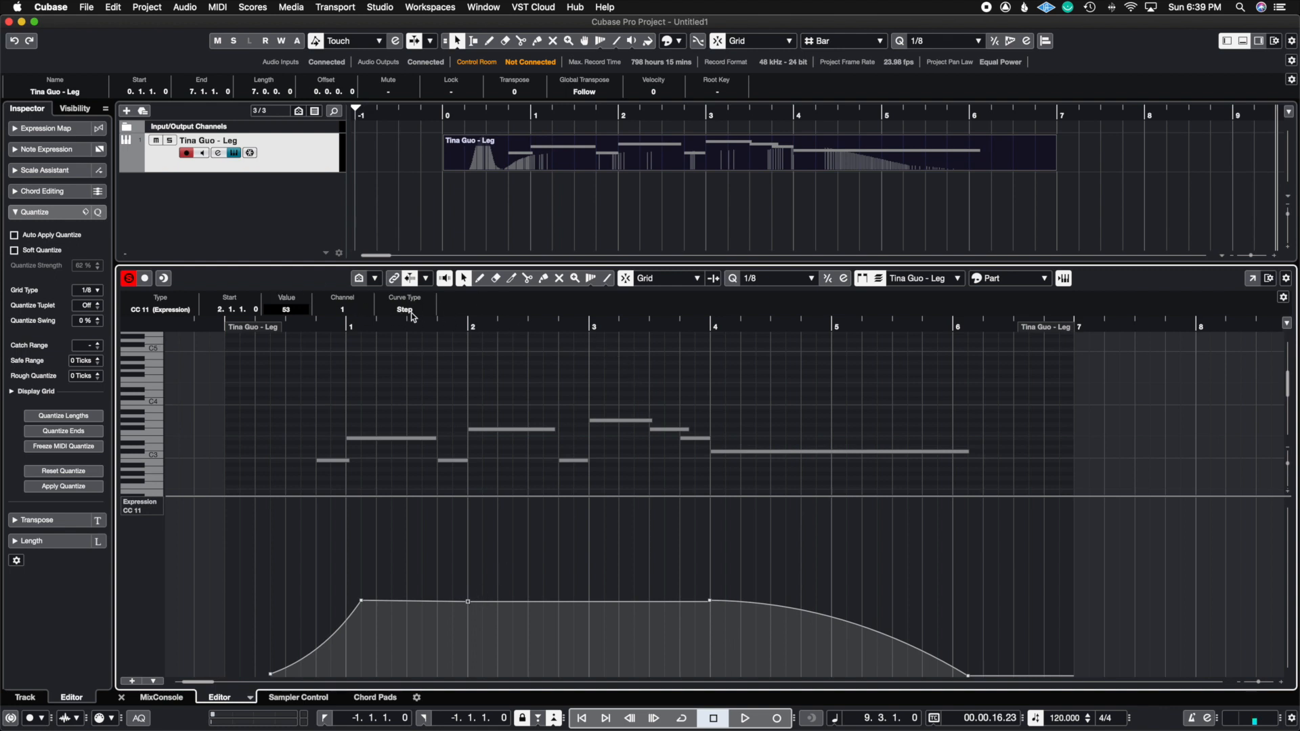
left_click(404, 309)
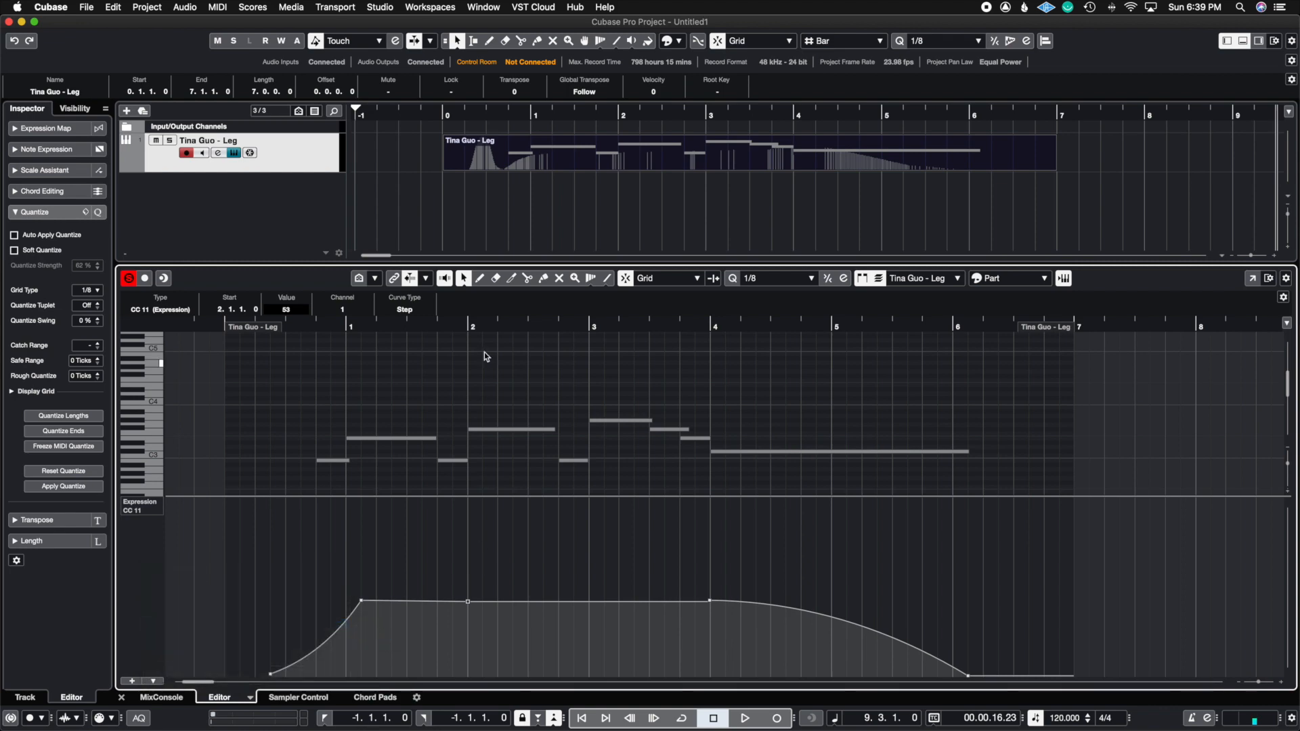
mouse_move(460, 638)
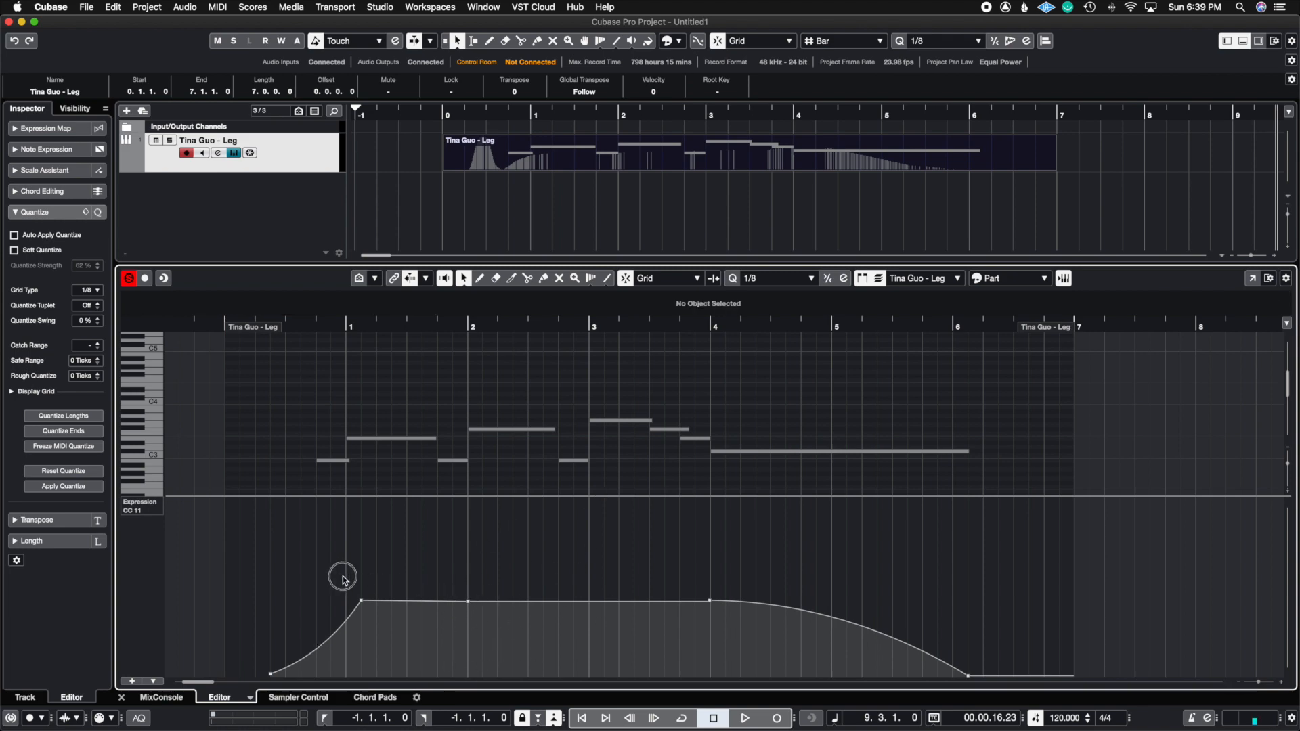
left_click(342, 577)
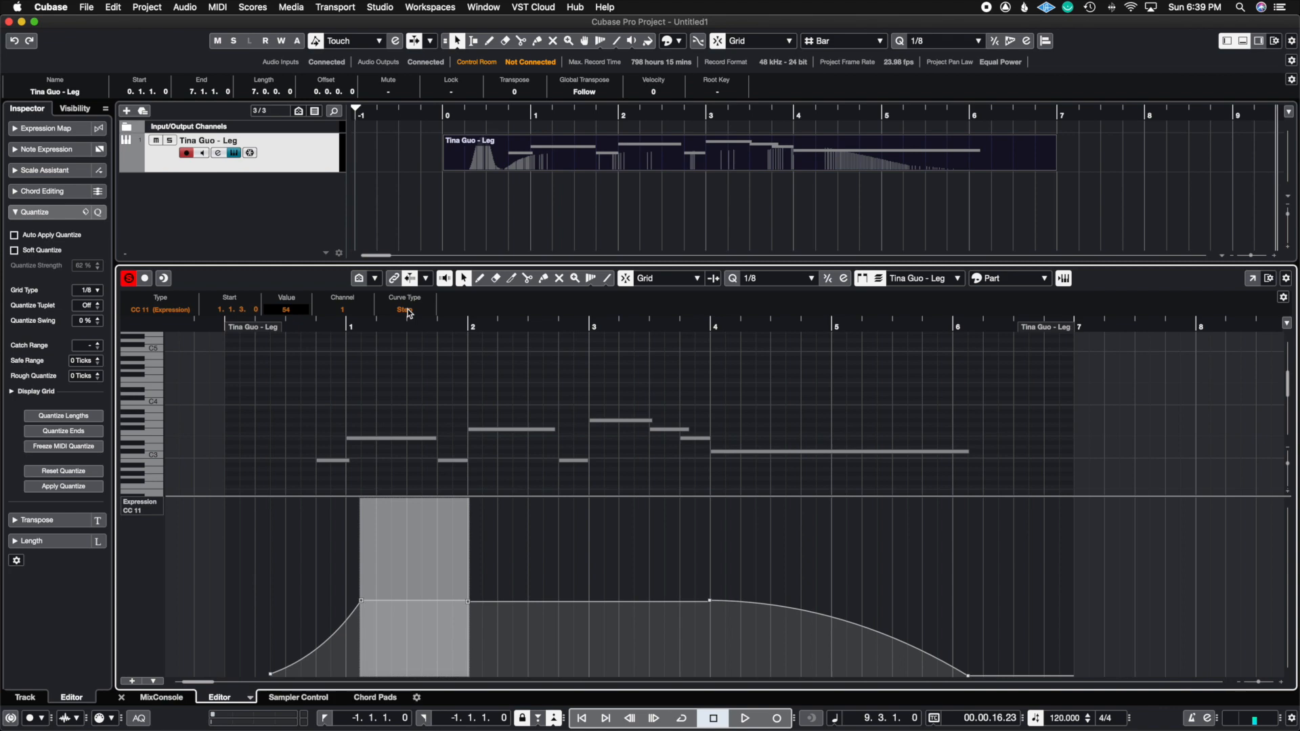
left_click(237, 664)
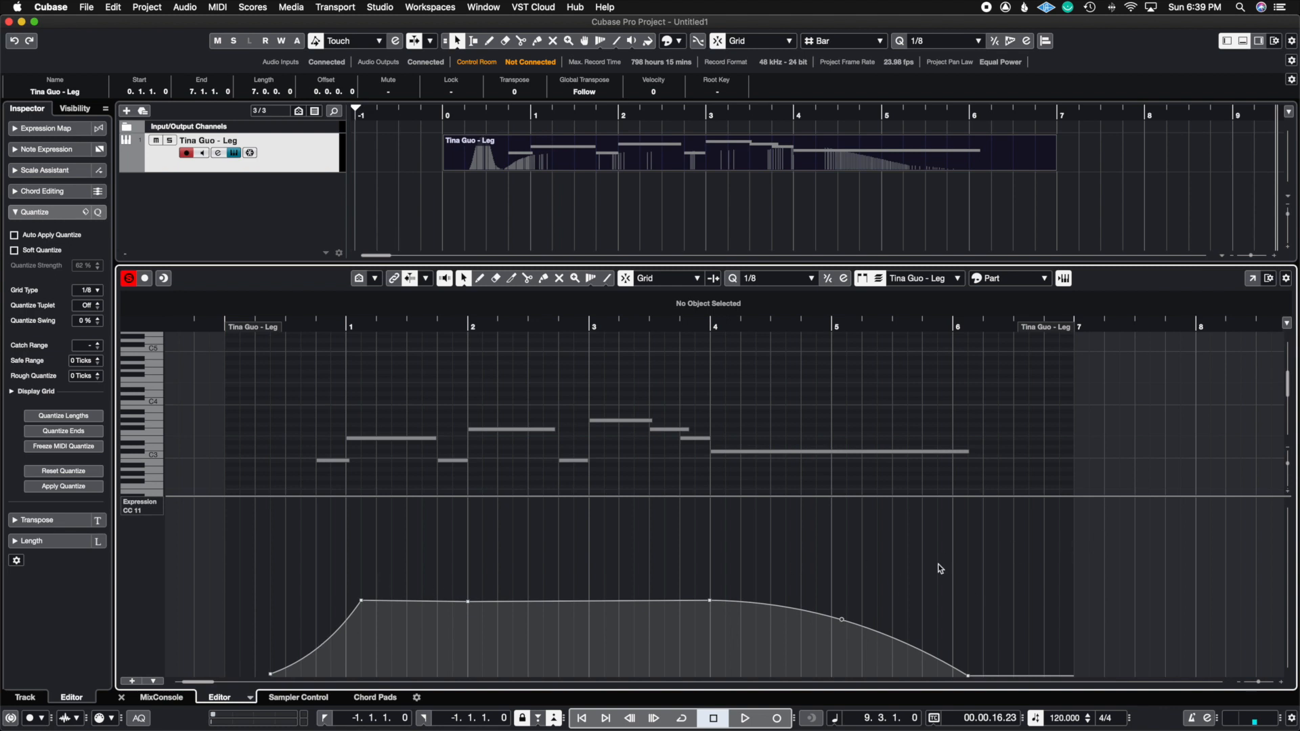
mouse_move(1108, 625)
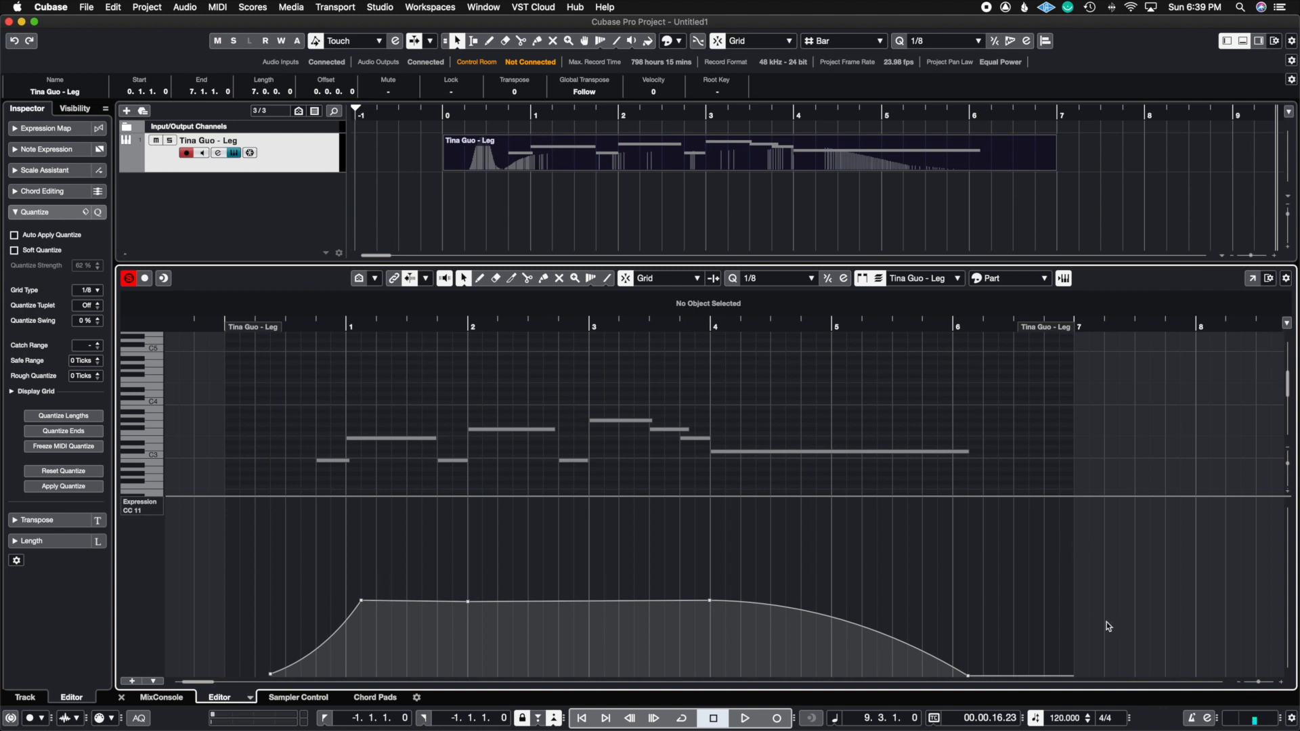